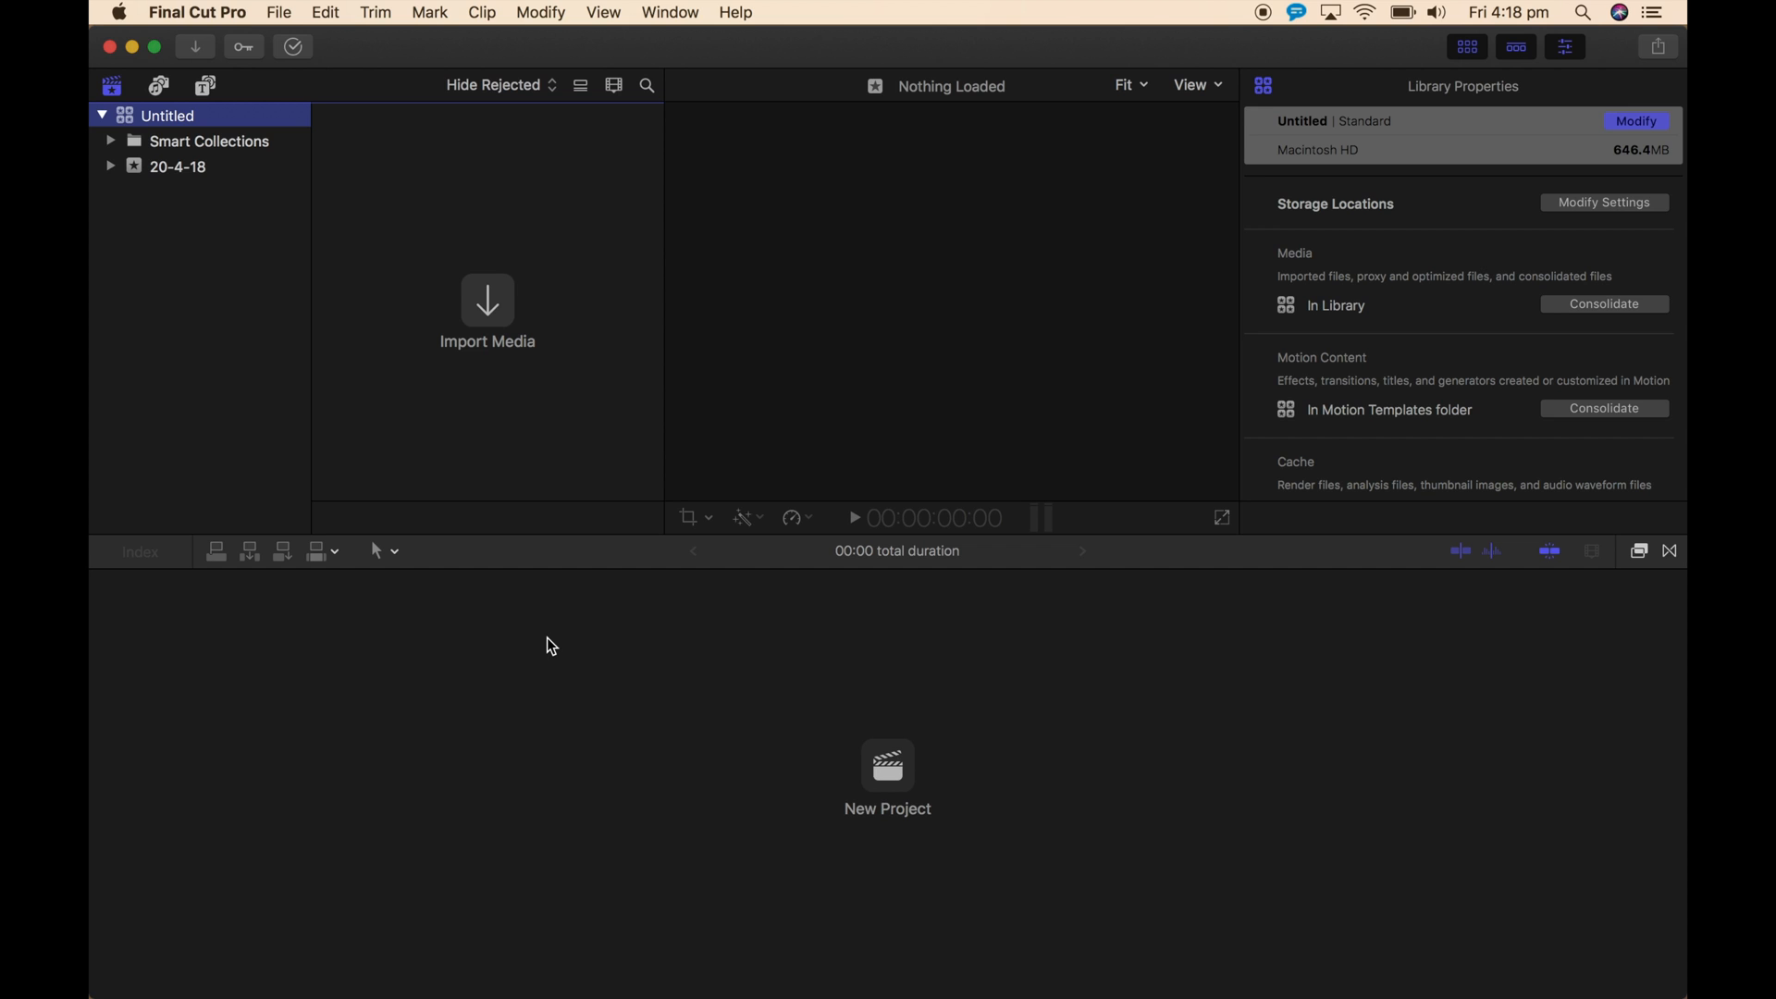
# Start a new project named 'Instagram Vid' with a custom 720 x 720 format at 30p
pyautogui.click(886, 762)
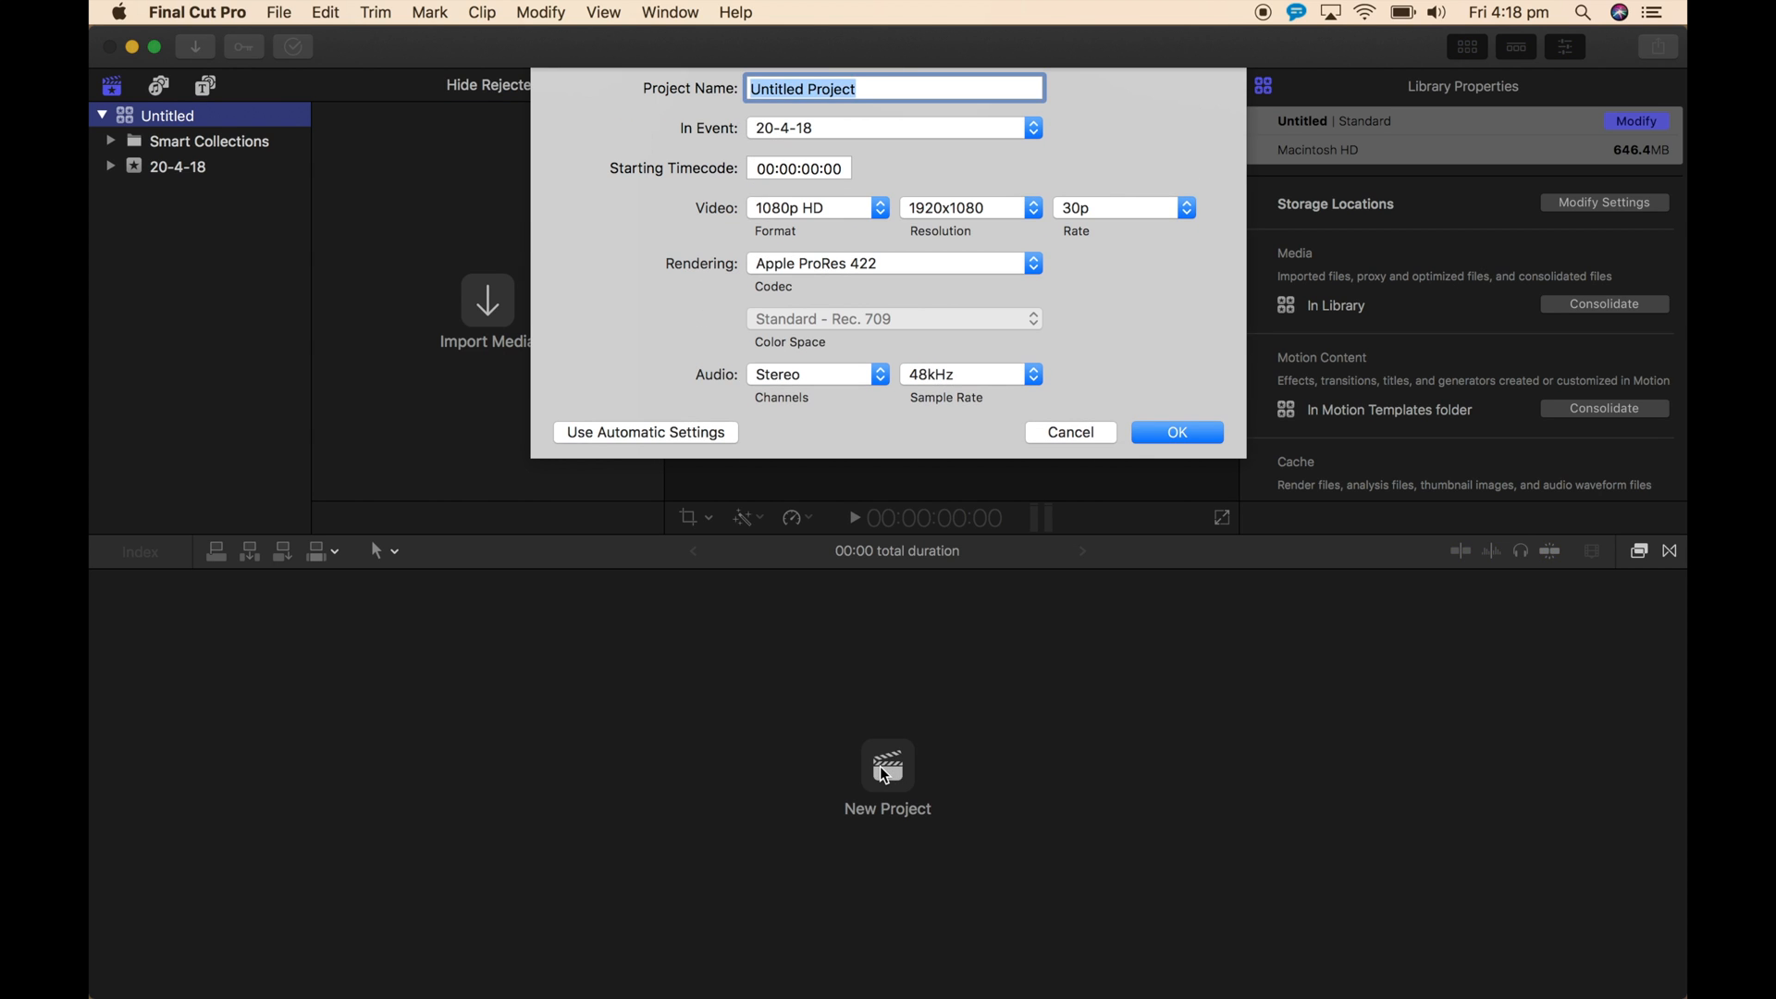
pyautogui.write('Instagram Vid')
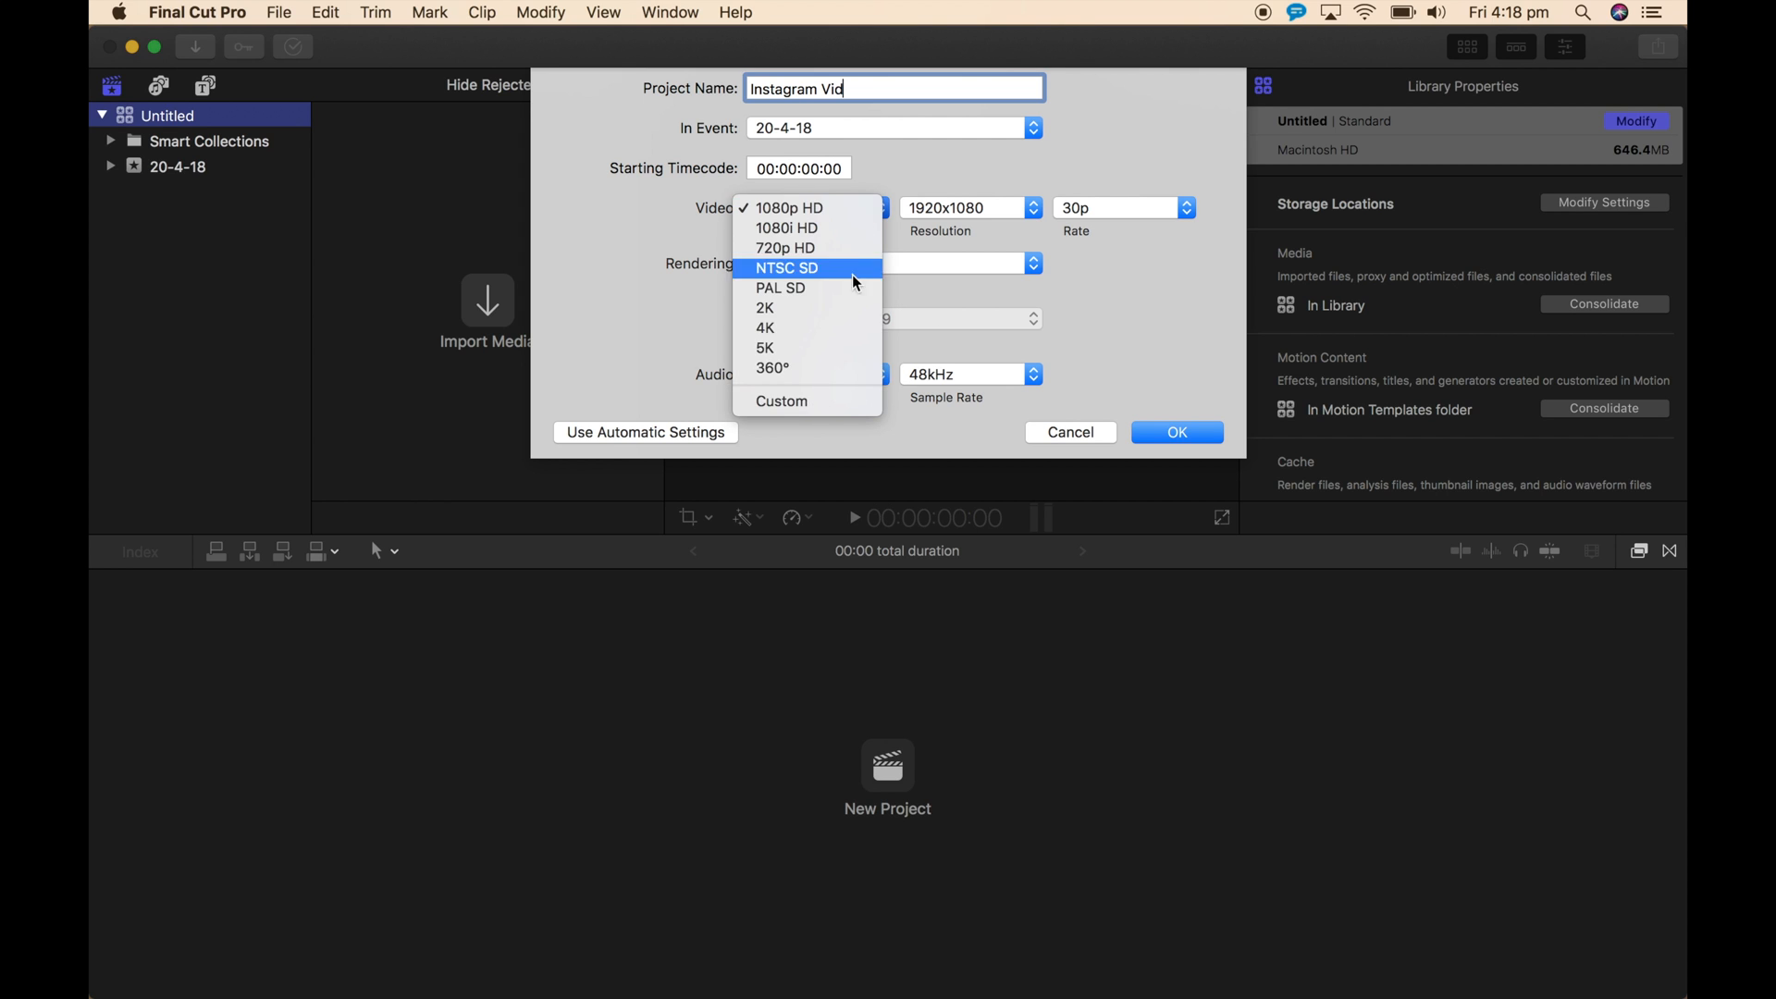
pyautogui.click(781, 401)
pyautogui.write('720')
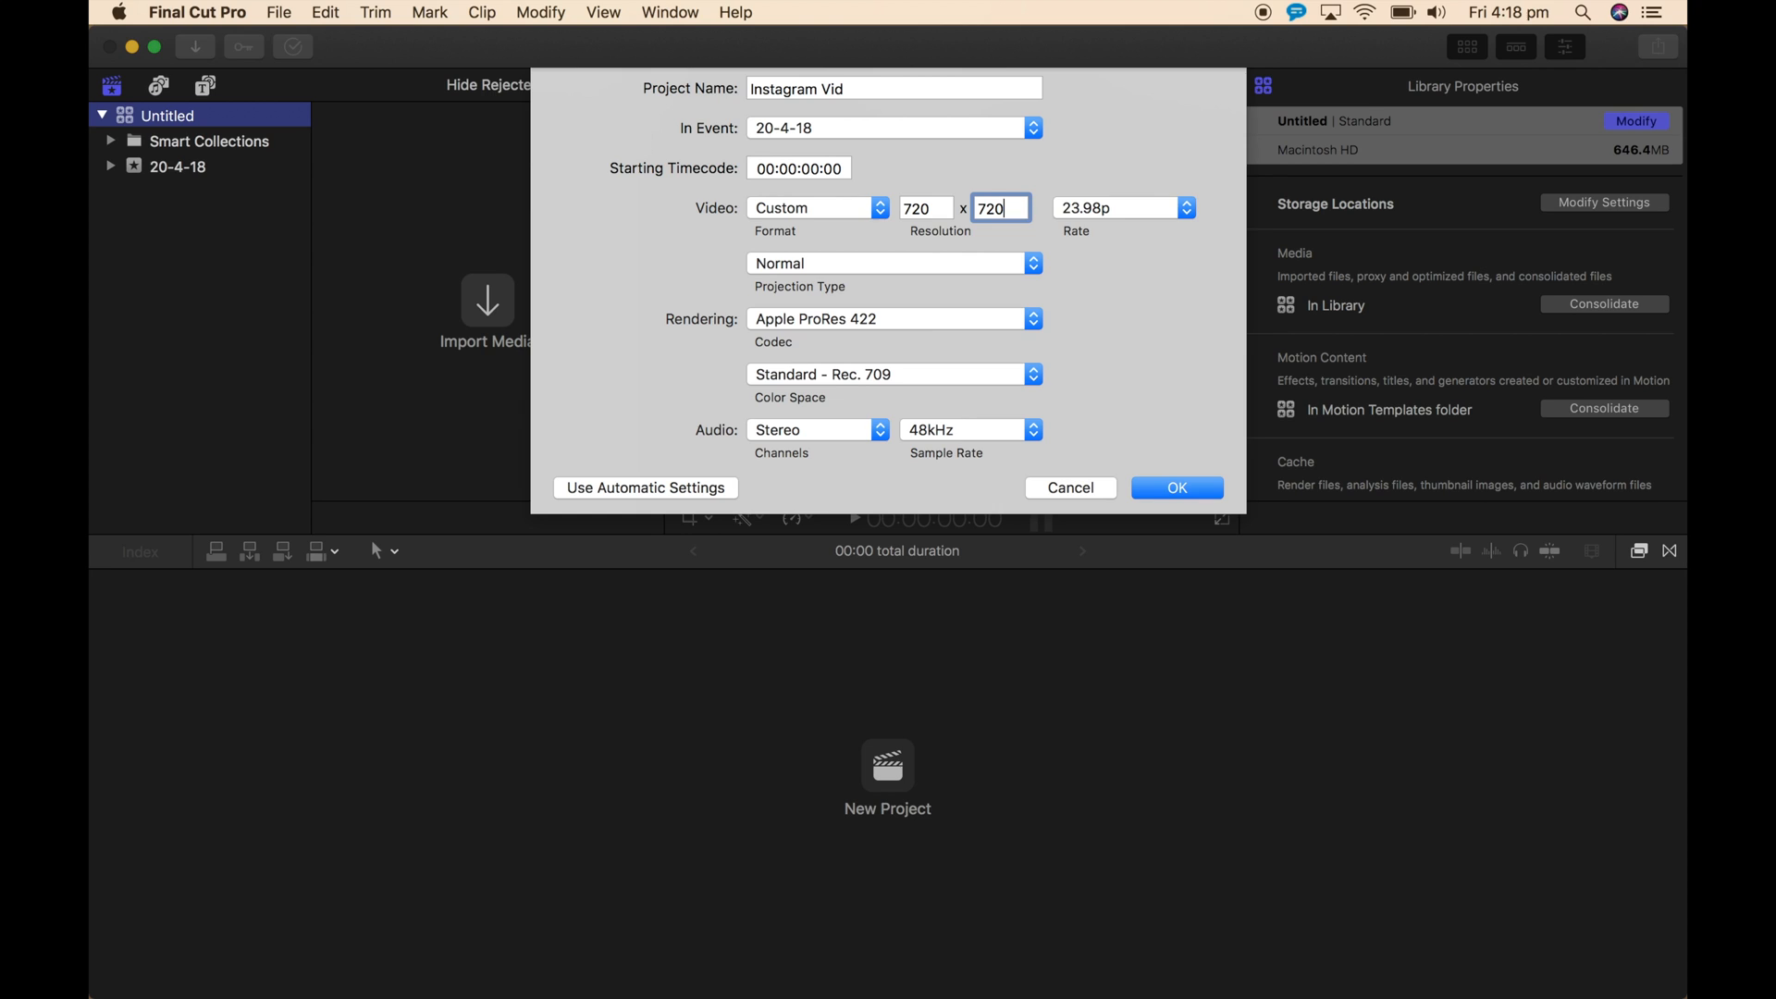
pyautogui.click(1184, 207)
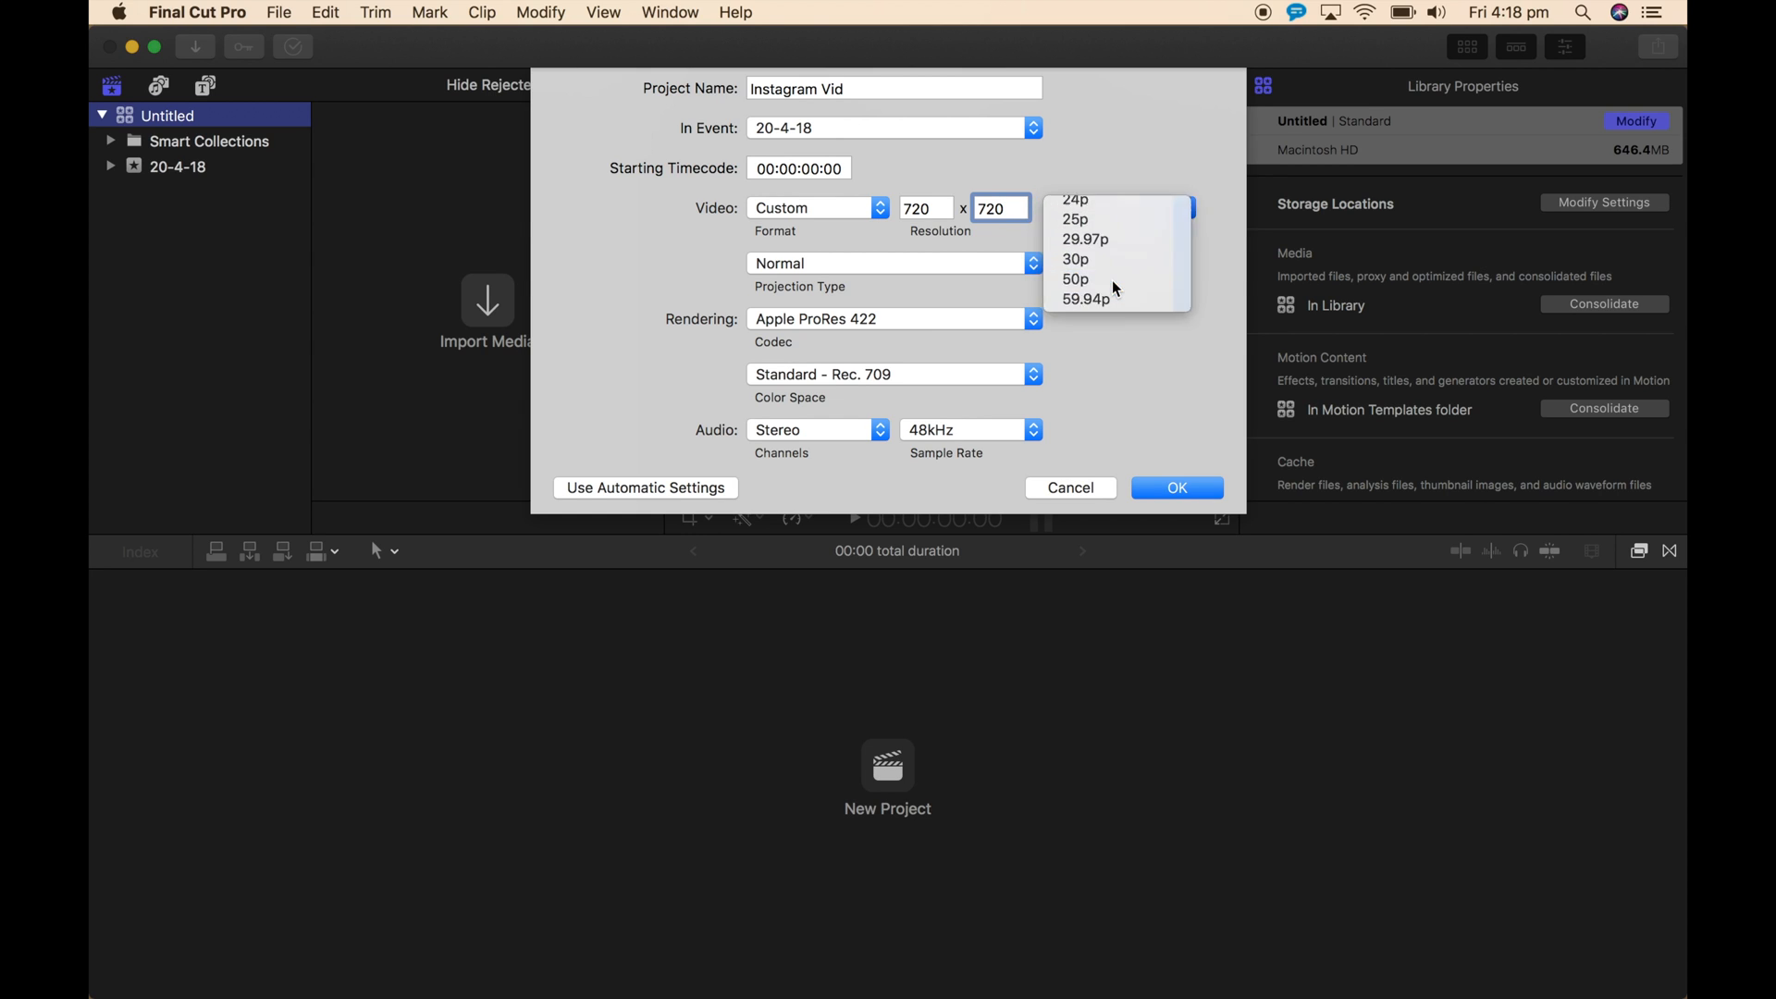
pyautogui.click(1073, 259)
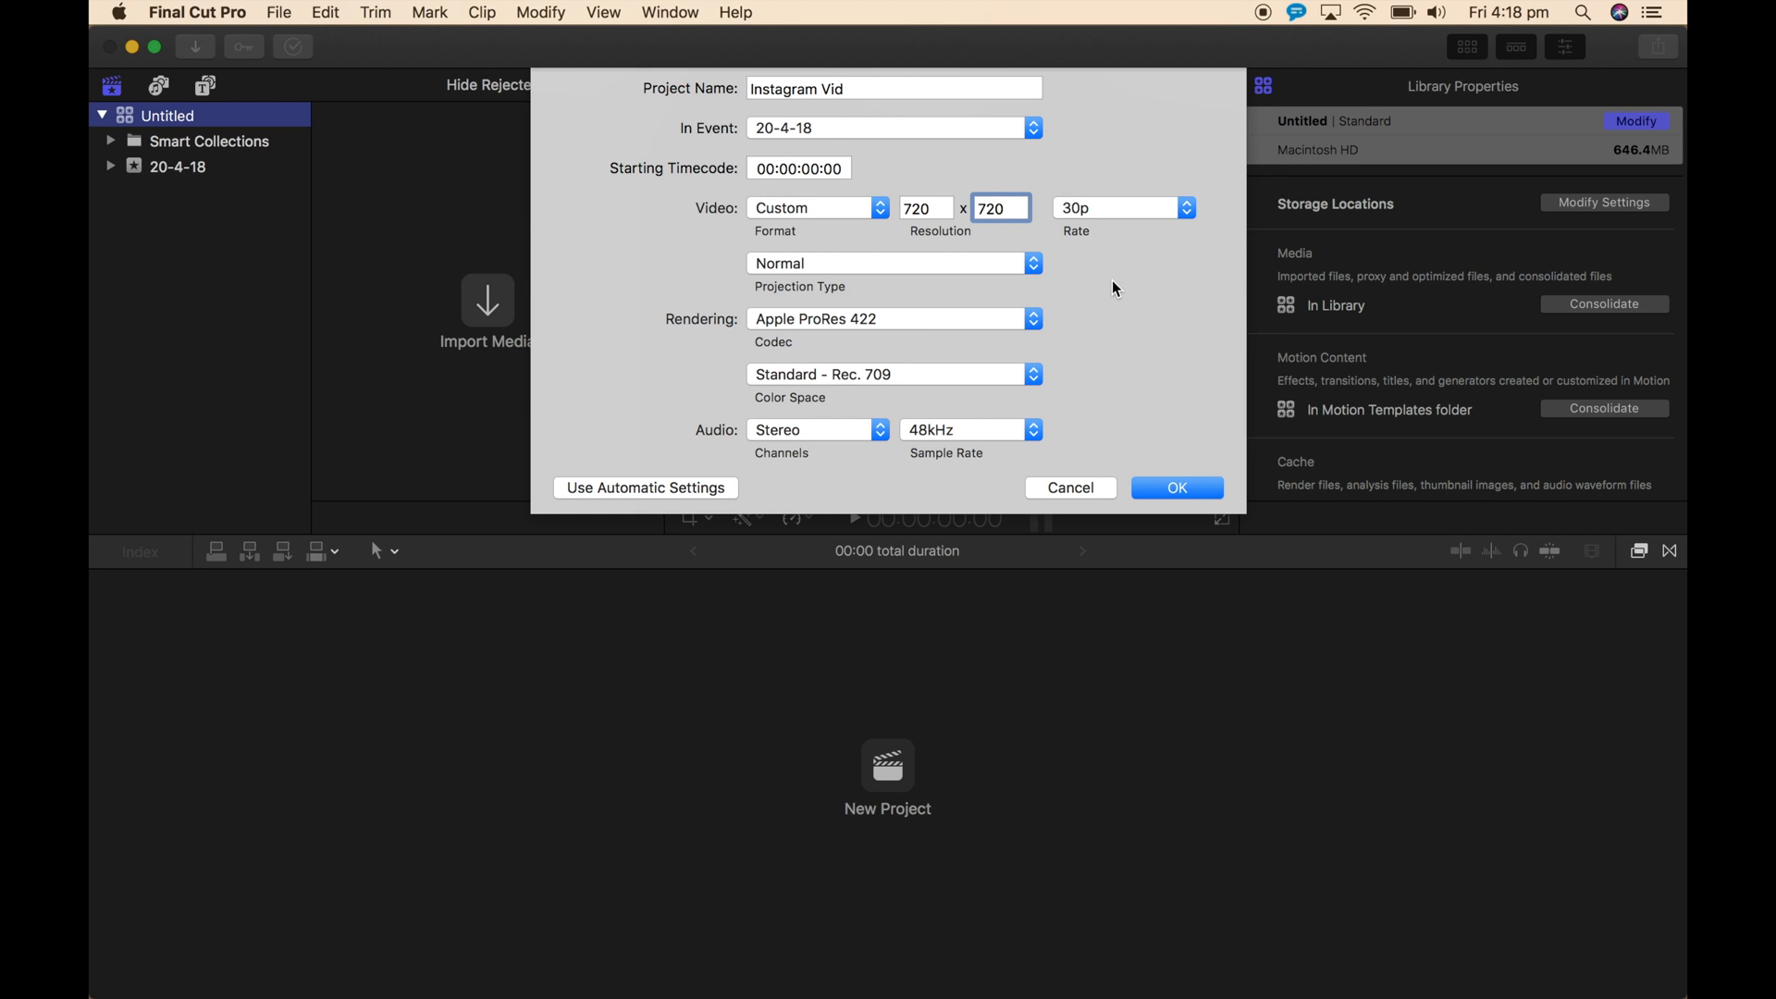
pyautogui.moveTo(956, 494)
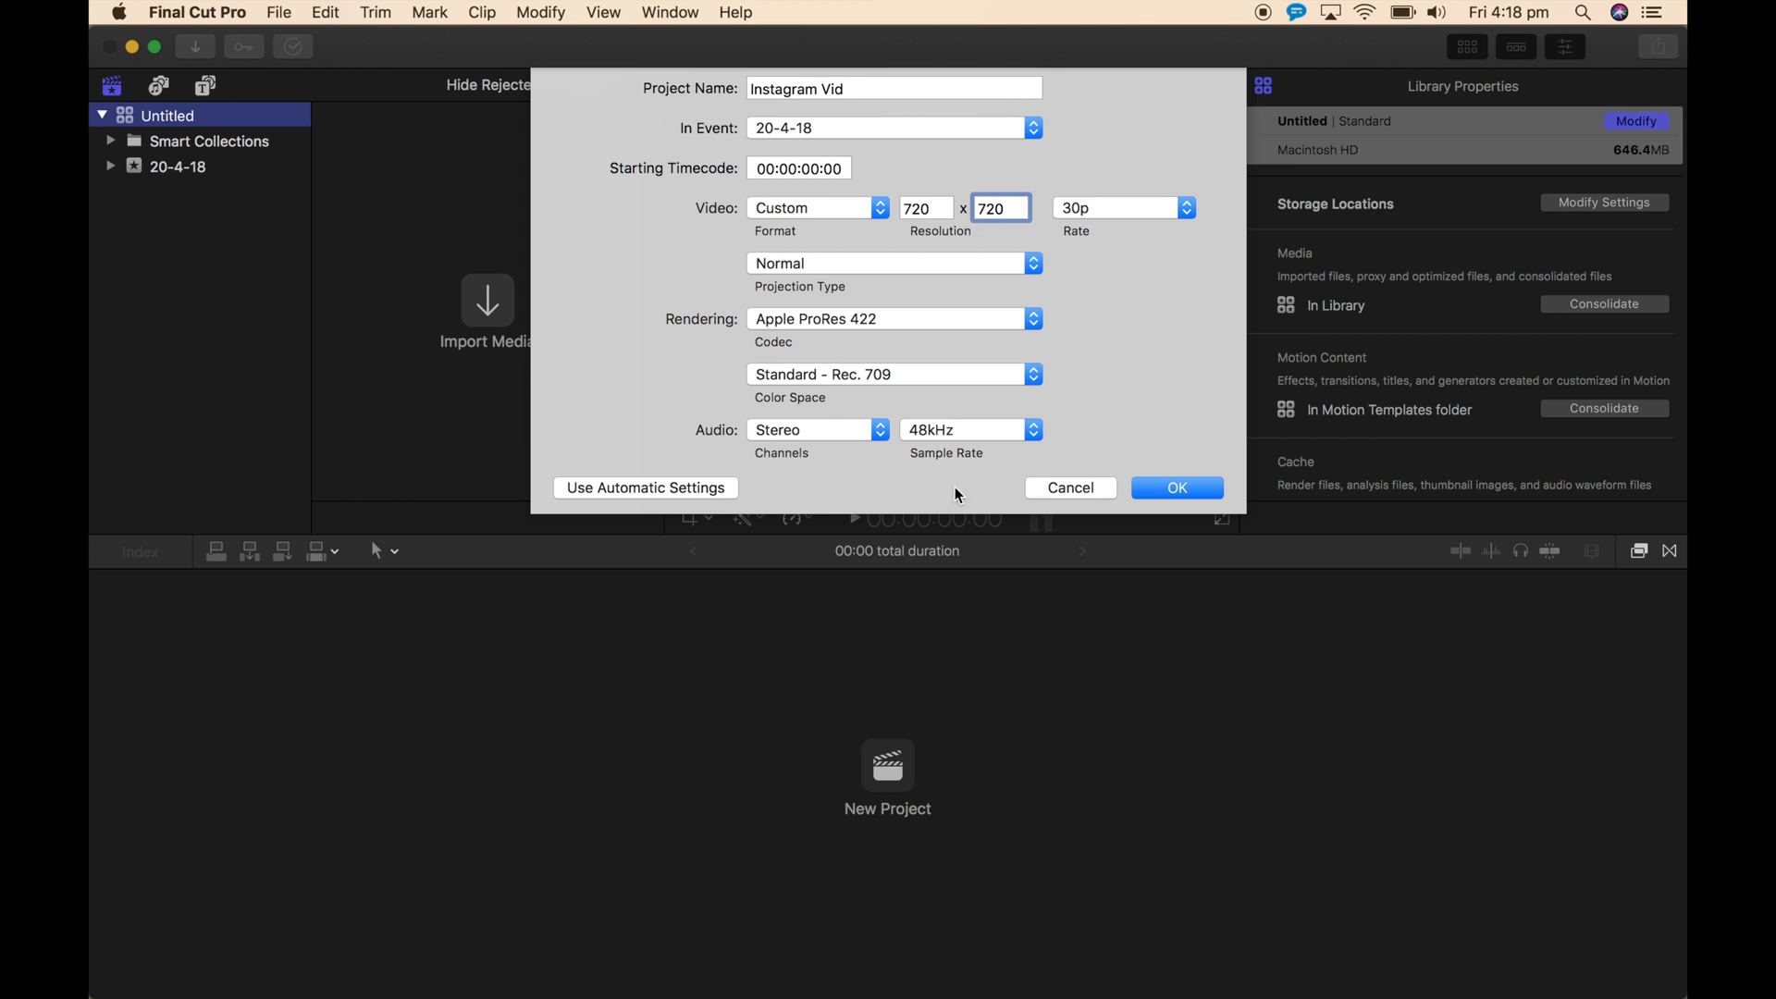